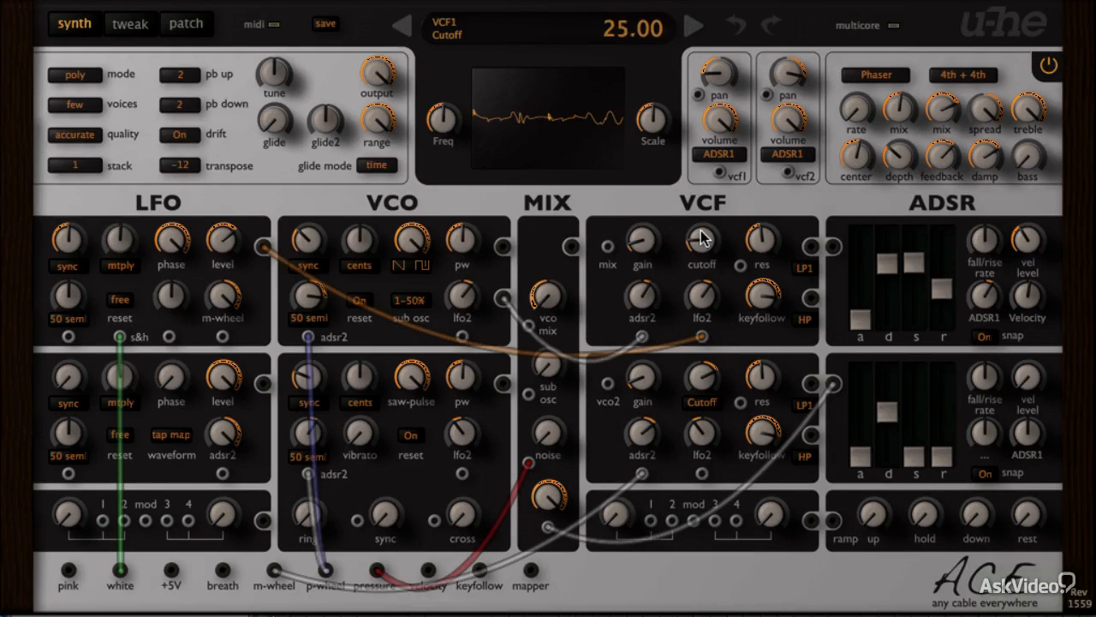
- Sweep the VCF1 cutoff and lower the VCF1 input gain to -35.5
{"action": "left_click_drag", "start_coordinate": [701, 244], "coordinate": [701, 229]}
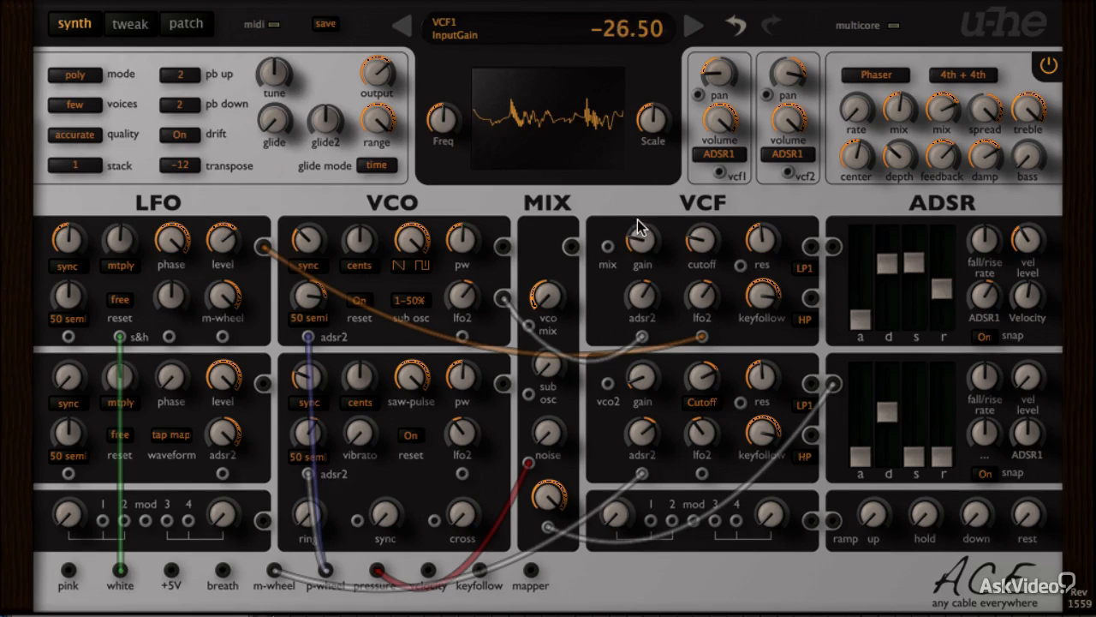
{"action": "left_click_drag", "start_coordinate": [641, 240], "coordinate": [643, 253]}
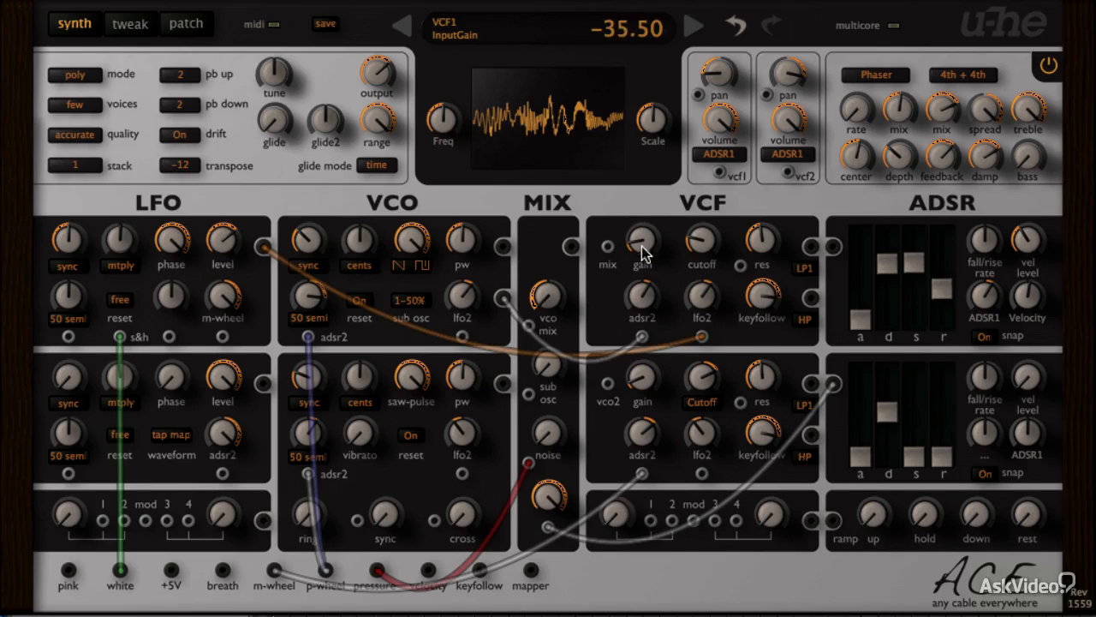
{"action": "left_click_drag", "start_coordinate": [642, 252], "coordinate": [646, 377]}
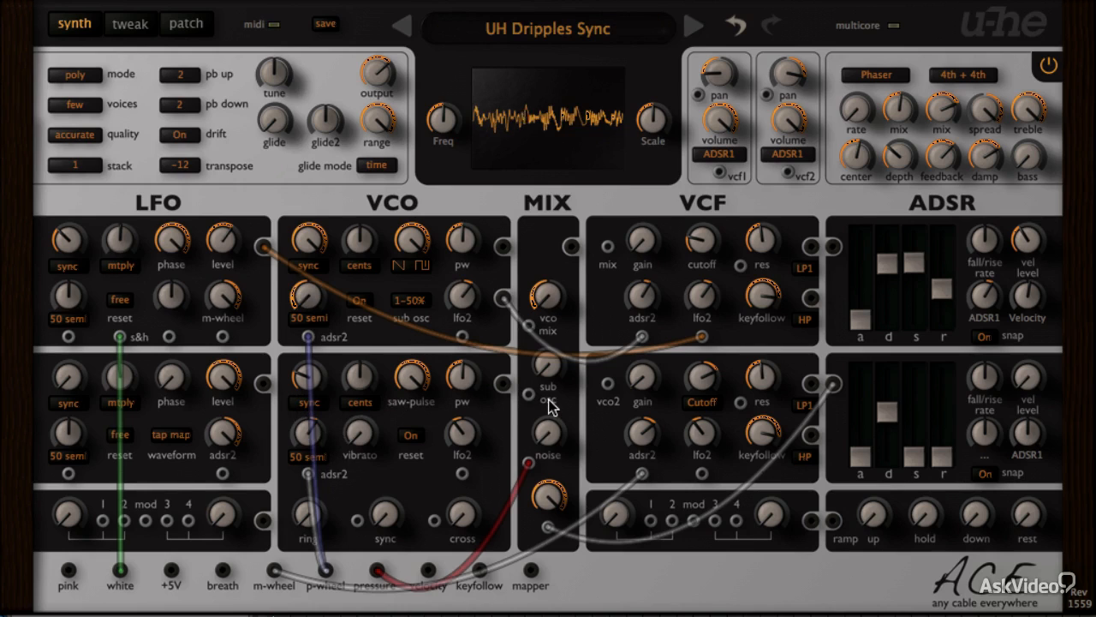
{"action": "mouse_move", "coordinate": [550, 496]}
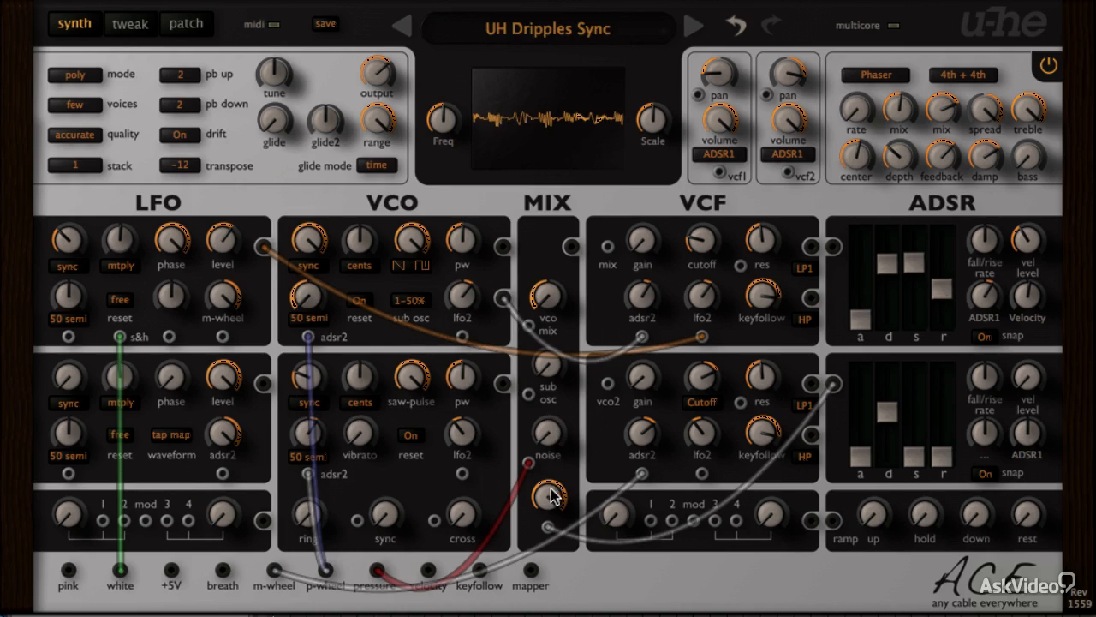
- Turn down the bottom MIX knob level
{"action": "left_click_drag", "start_coordinate": [548, 497], "coordinate": [548, 479]}
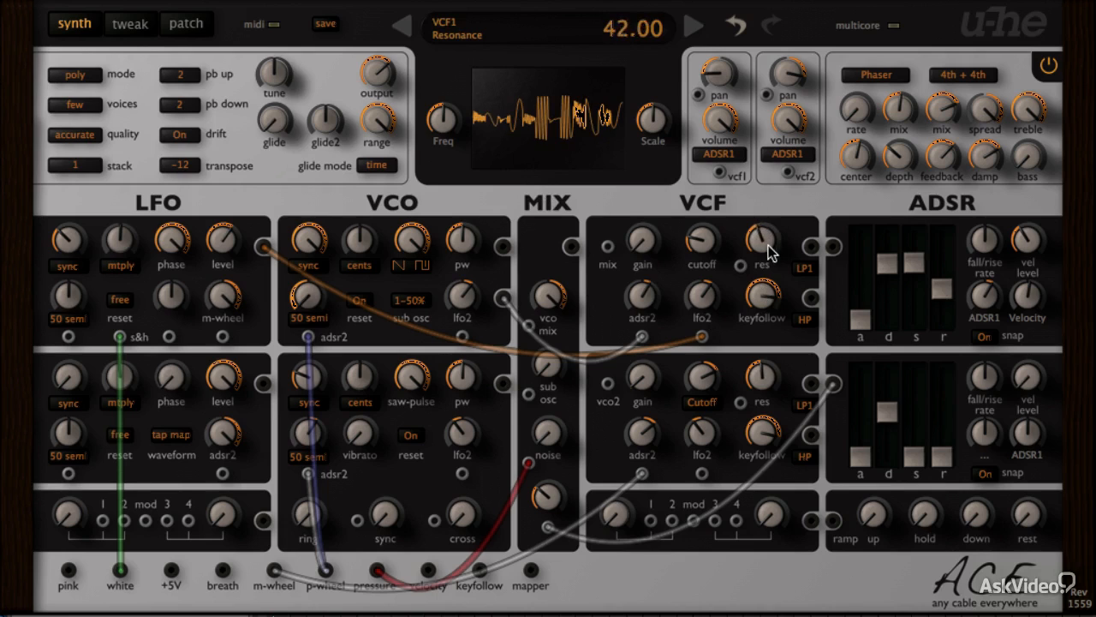
- Set the VCF2 resonance to 57 and the VCF2 cutoff to 72
{"action": "left_click_drag", "start_coordinate": [762, 248], "coordinate": [770, 227]}
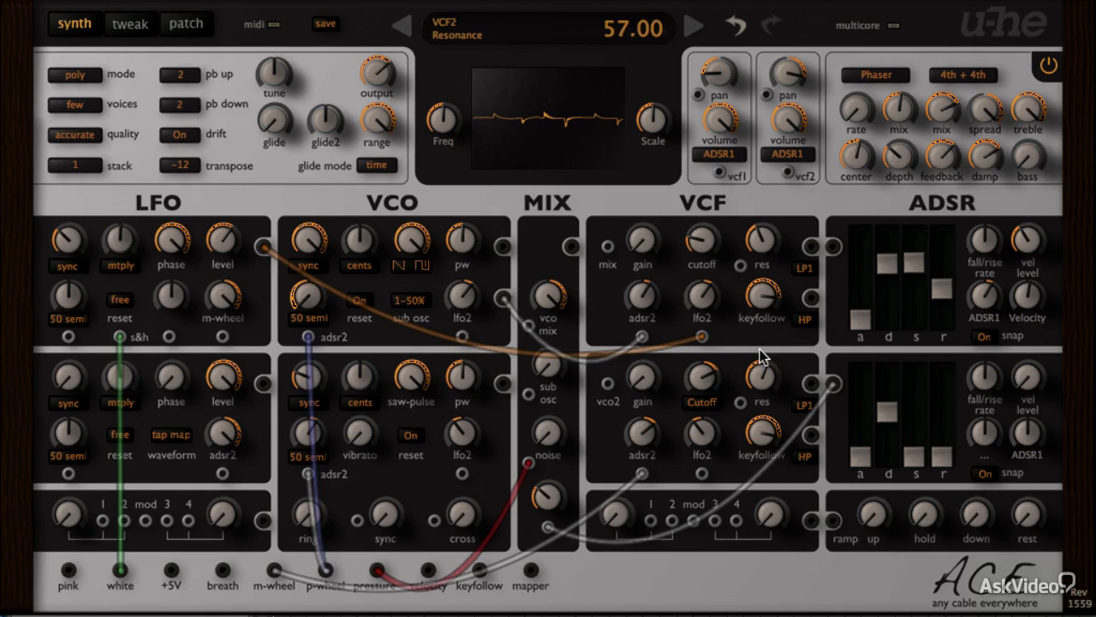
{"action": "left_click_drag", "start_coordinate": [763, 376], "coordinate": [762, 403]}
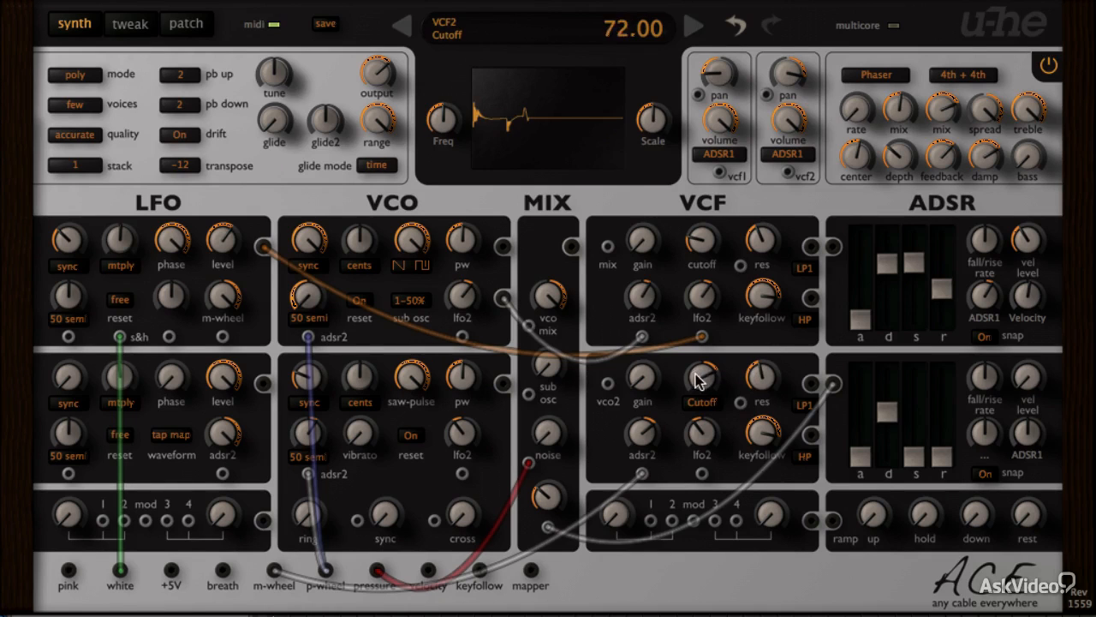
- Sweep the VCF2 cutoff, then open the VCF1 cutoff to 81
{"action": "left_click_drag", "start_coordinate": [700, 377], "coordinate": [723, 475]}
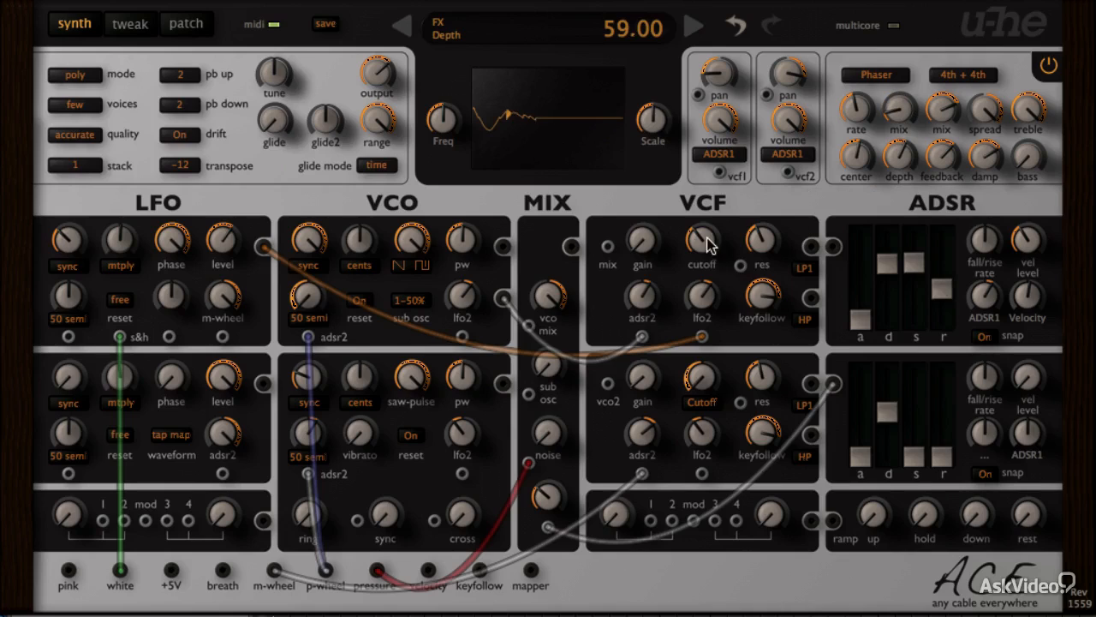
{"action": "left_click_drag", "start_coordinate": [700, 242], "coordinate": [701, 368]}
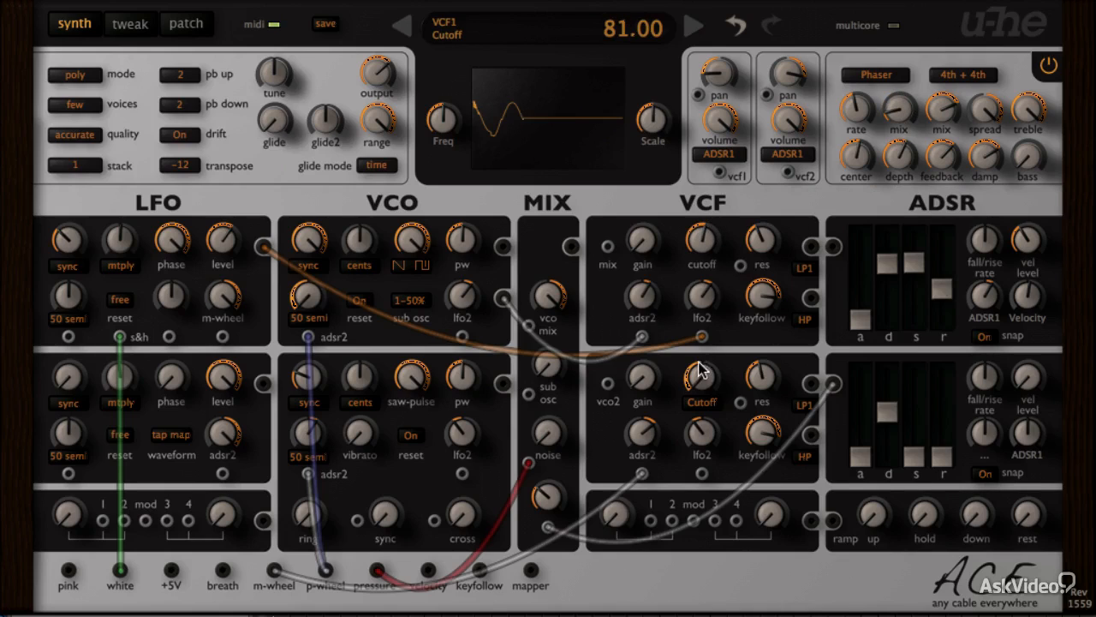